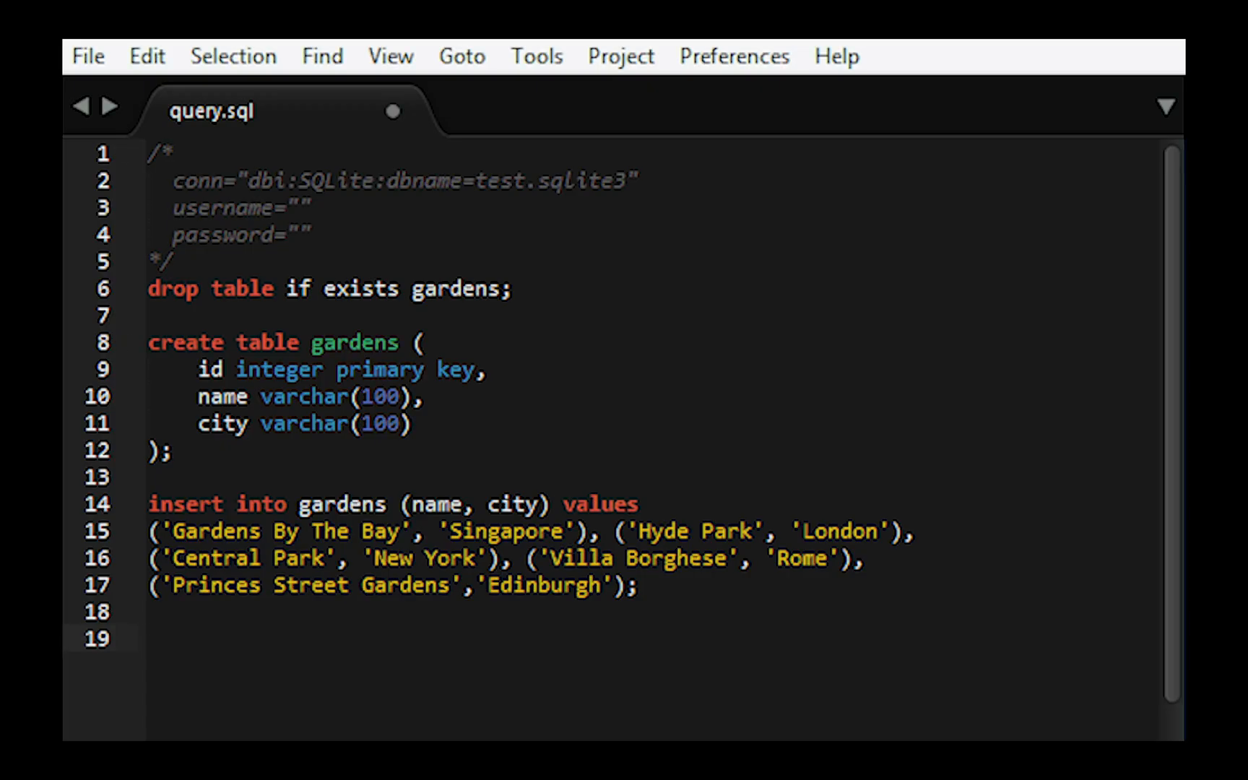
pyautogui.write('select * fro')
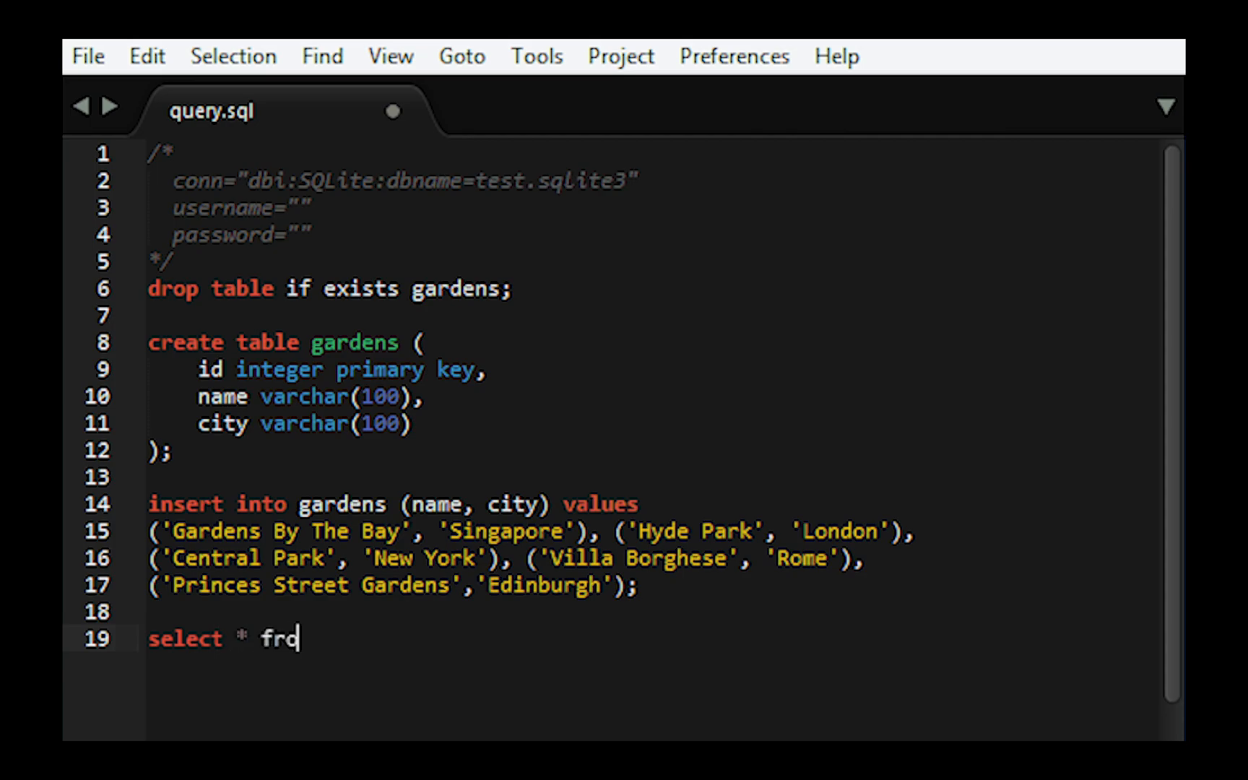